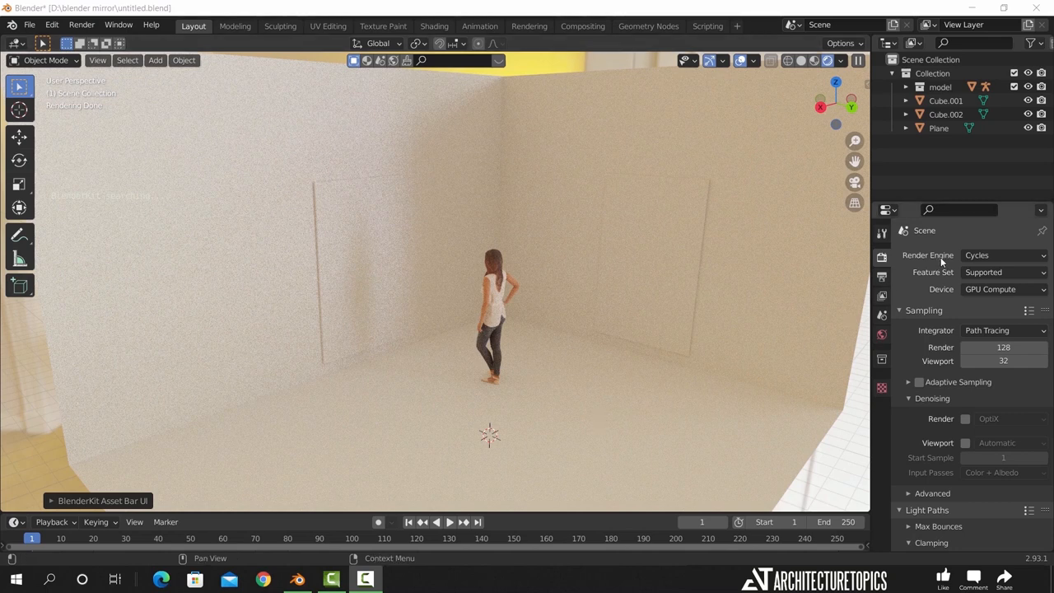
Step: Select the left wall panel Cube.001 to show its Material.002 Principled BSDF surface
left_click(363, 267)
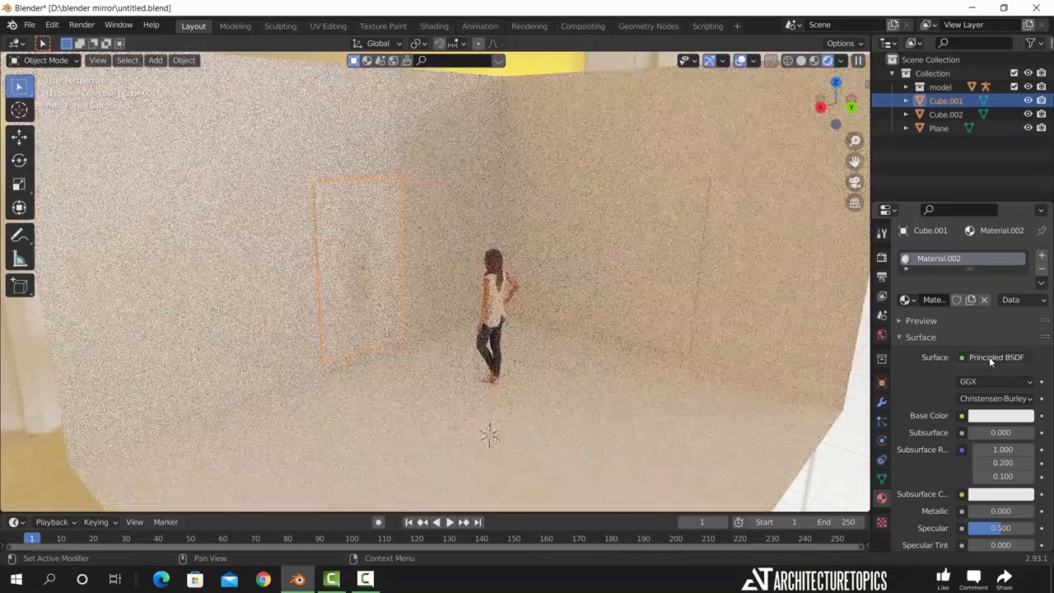
Step: Make Material.002 a Glossy BSDF with roughness 0.000 and assign it to the right panel too
left_click(996, 356)
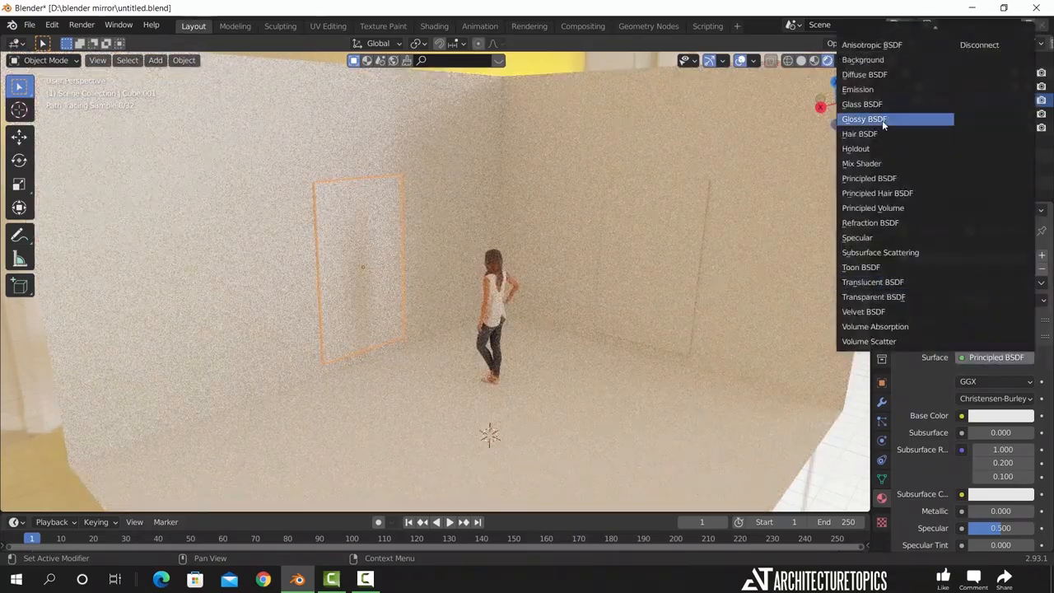
left_click(863, 119)
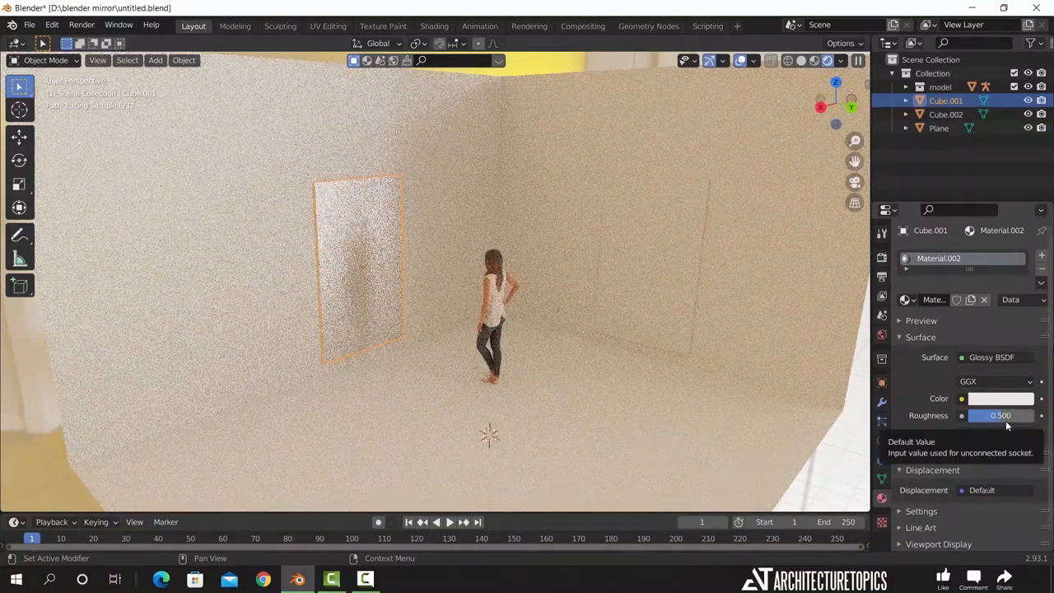
left_click(1002, 415)
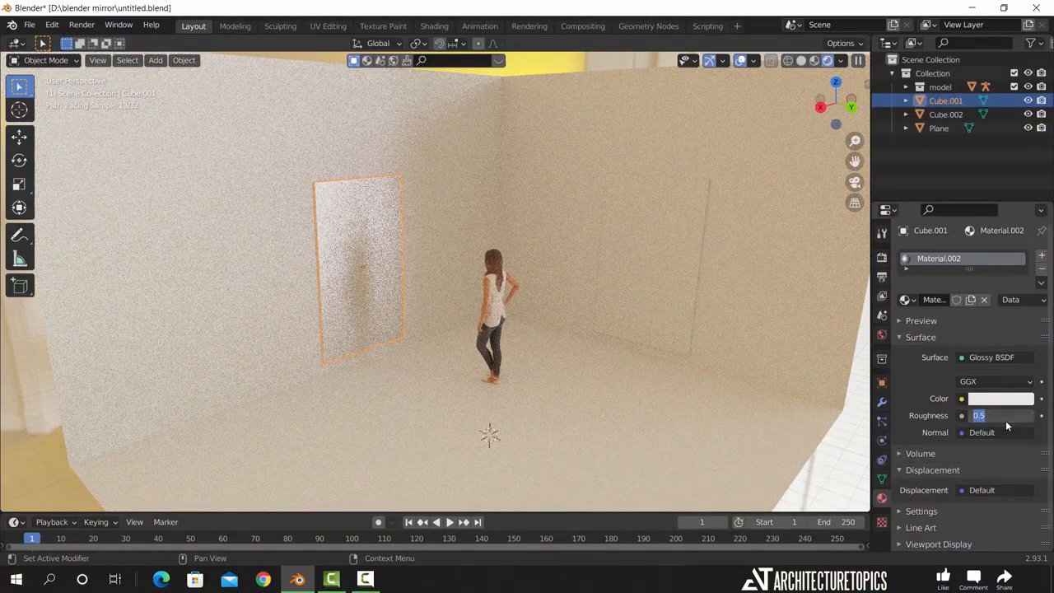
type("0.000")
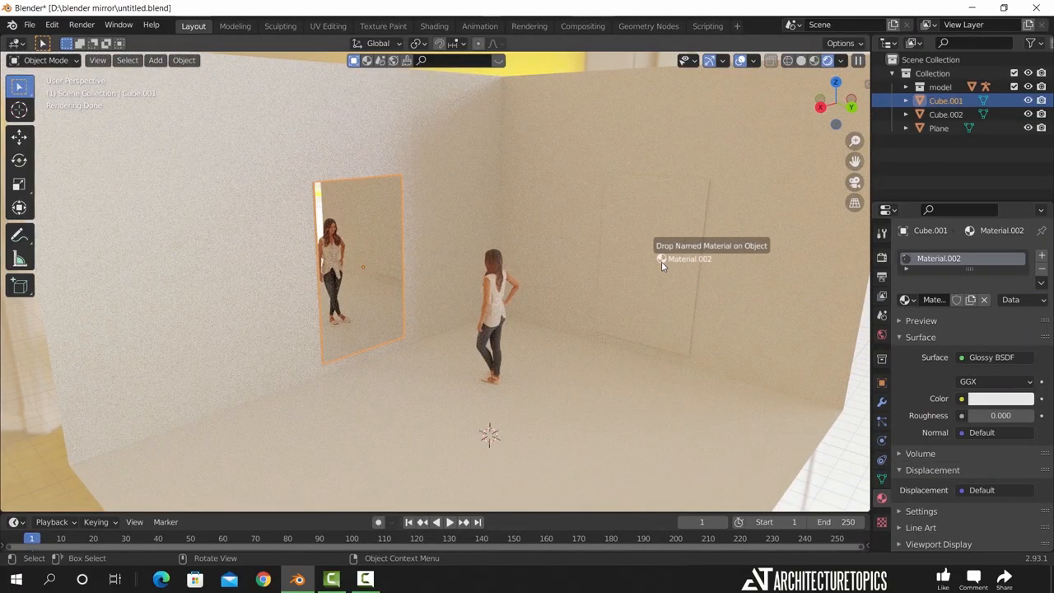
left_click(659, 259)
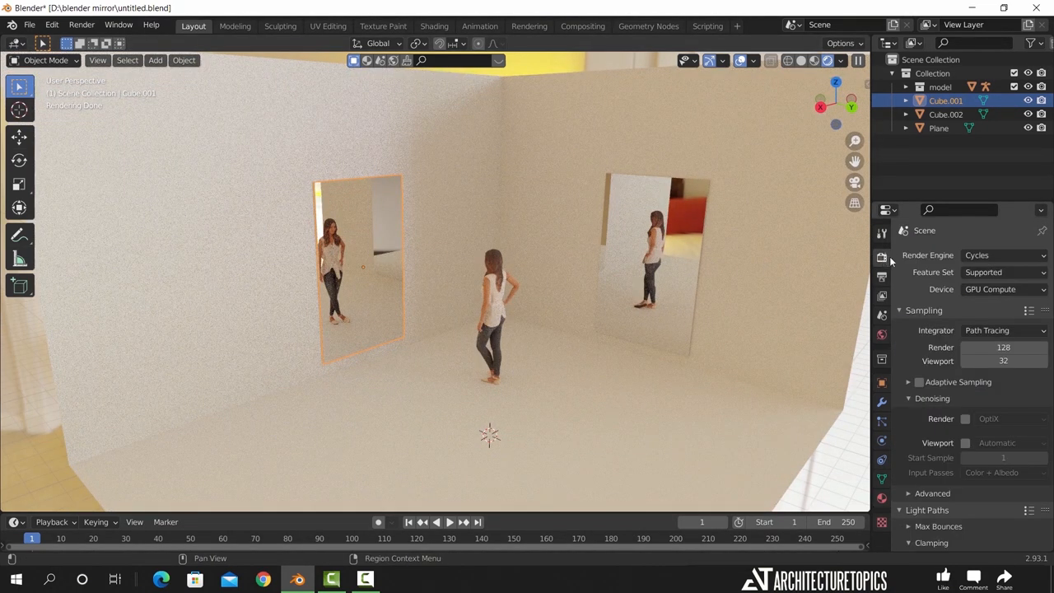
Step: Change the render engine from Cycles to Eevee and toggle Screen Space Reflections on then off
left_click(1003, 254)
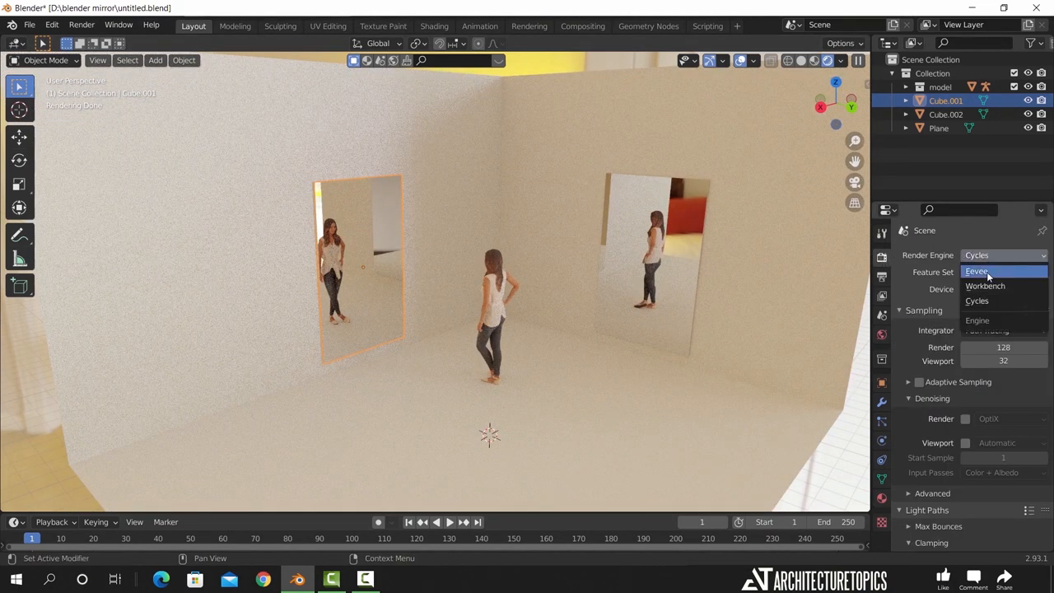
left_click(978, 270)
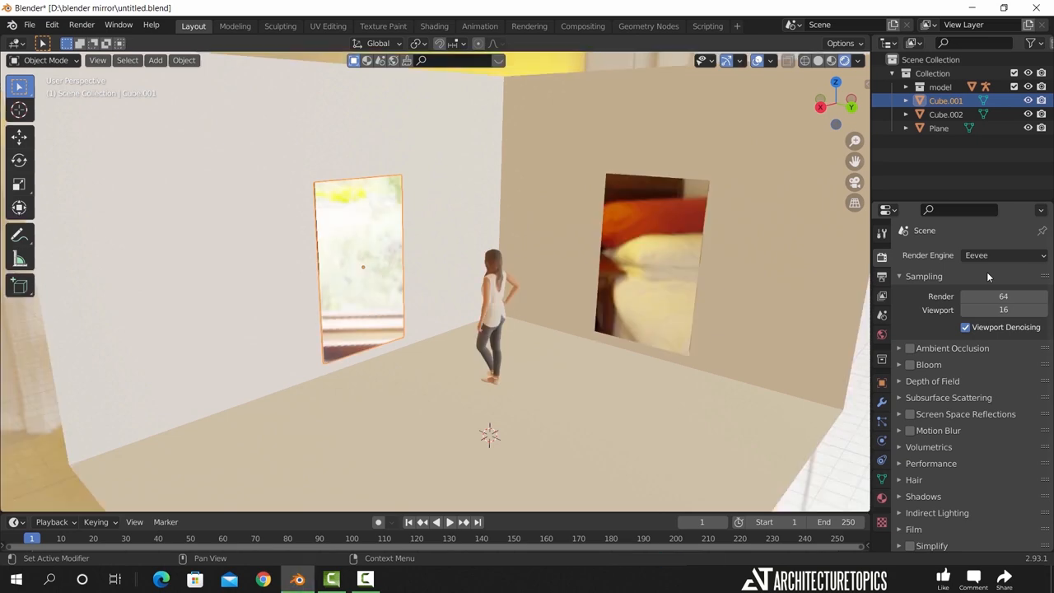
mouse_move(980, 280)
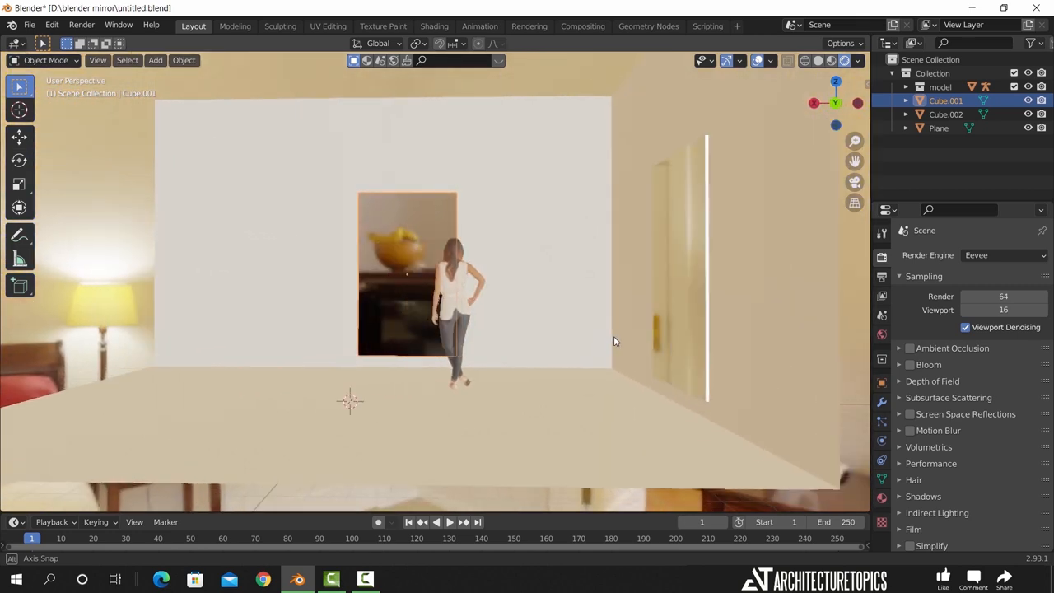
left_click_drag(613, 341, 688, 364)
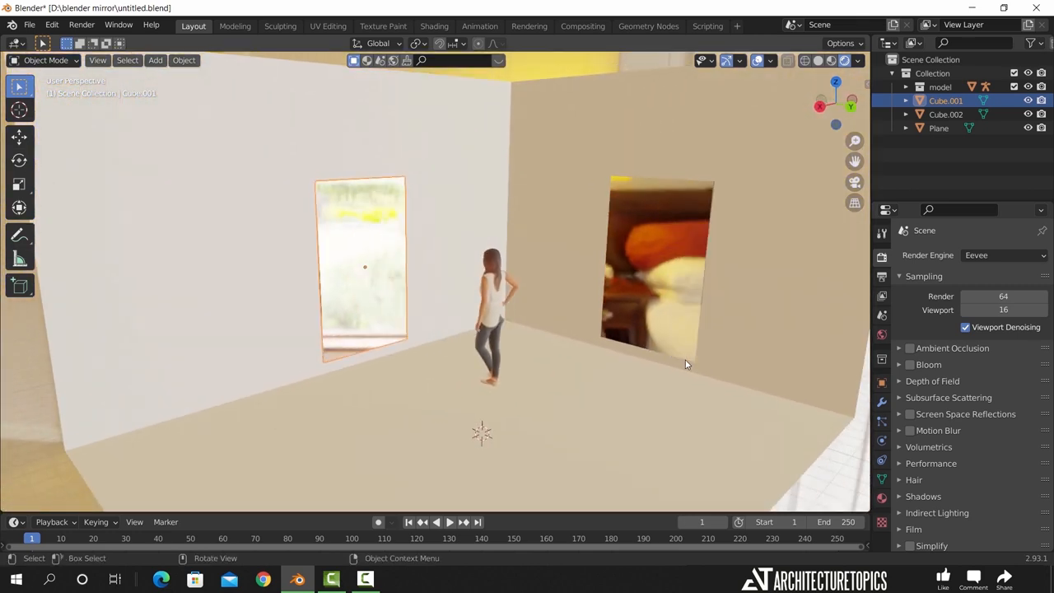
left_click(909, 413)
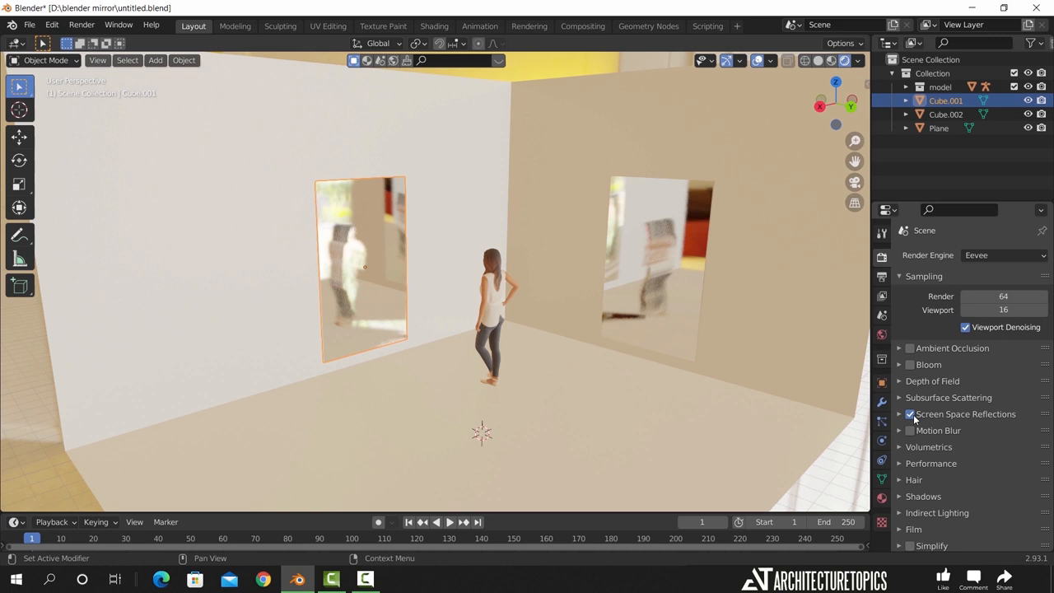
left_click(910, 414)
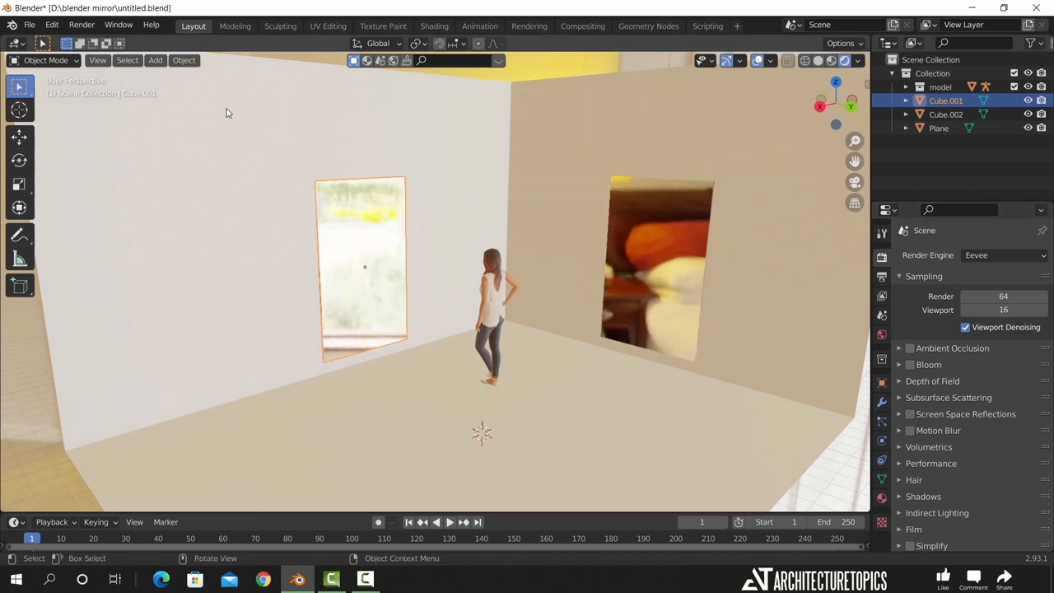
Step: Add a Reflection Plane light probe from the Add > Light Probe menu
left_click(155, 59)
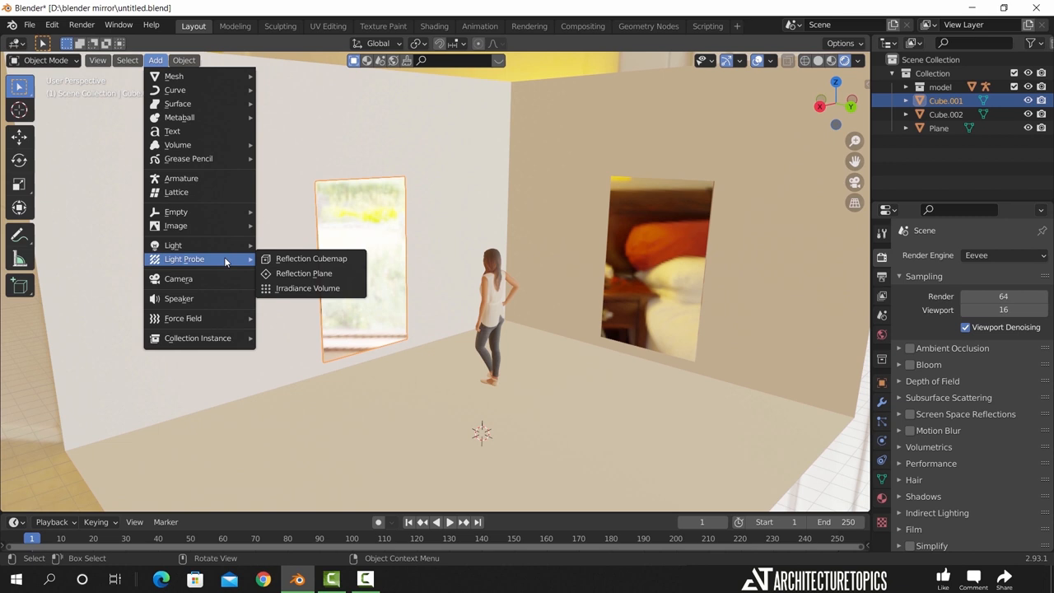
mouse_move(304, 273)
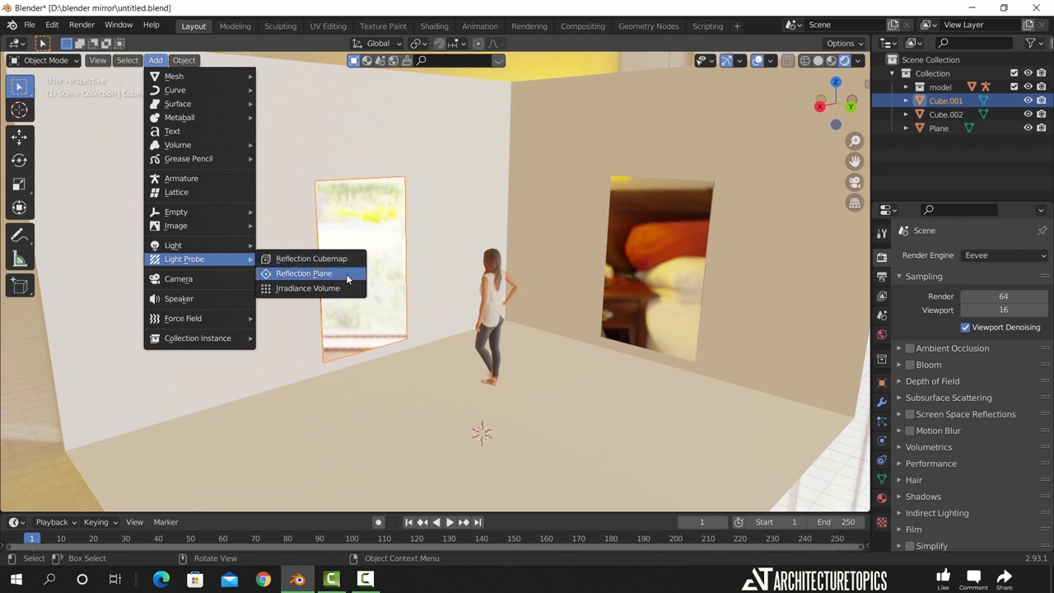
mouse_move(303, 274)
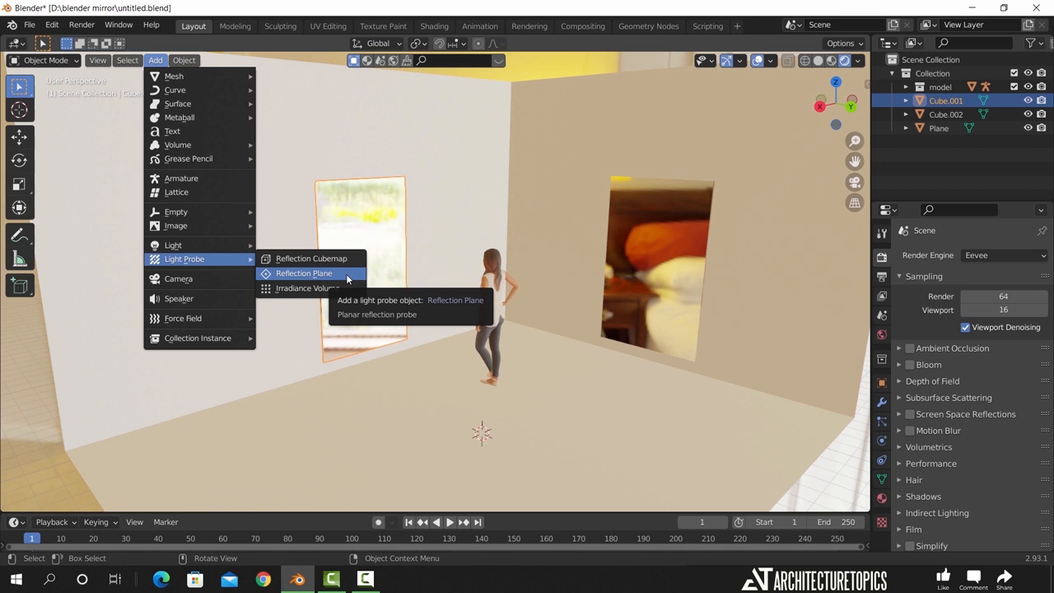
left_click(303, 273)
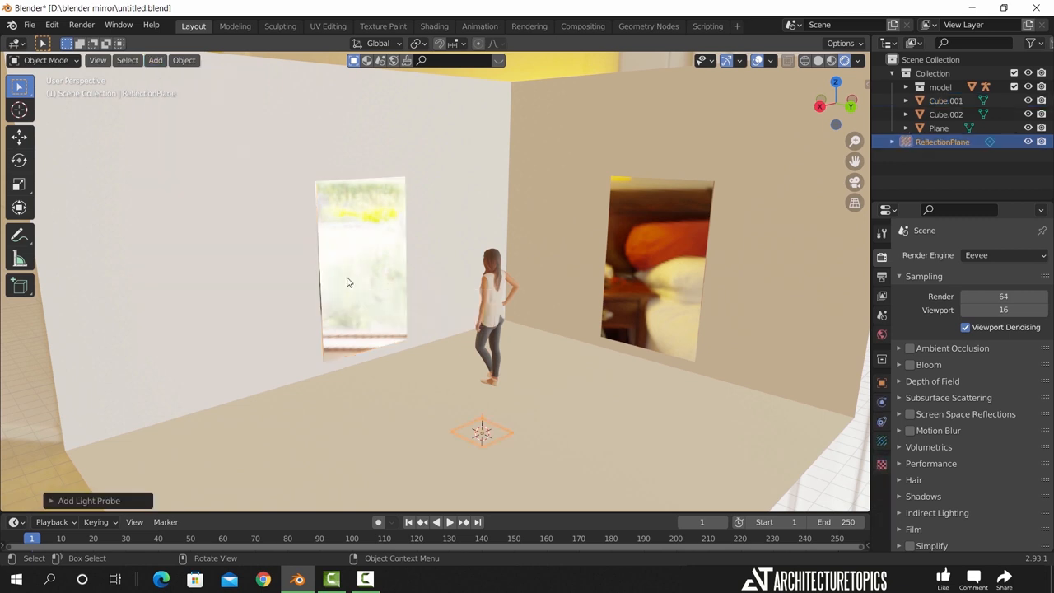
mouse_move(512, 443)
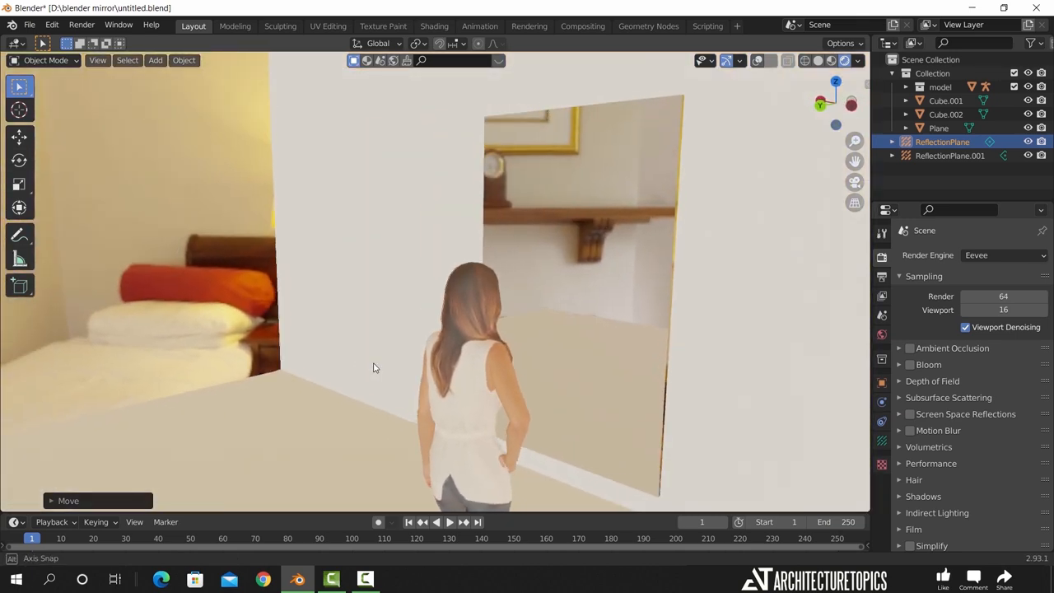
Step: Orbit the view back to see both mirrors reflecting the woman and room
left_click_drag(376, 367, 531, 348)
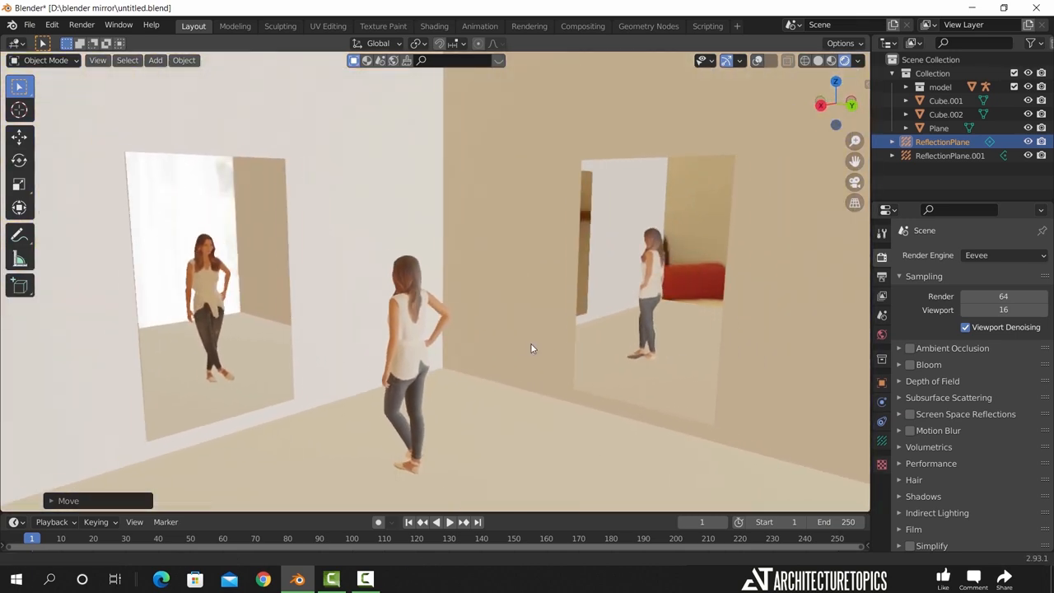